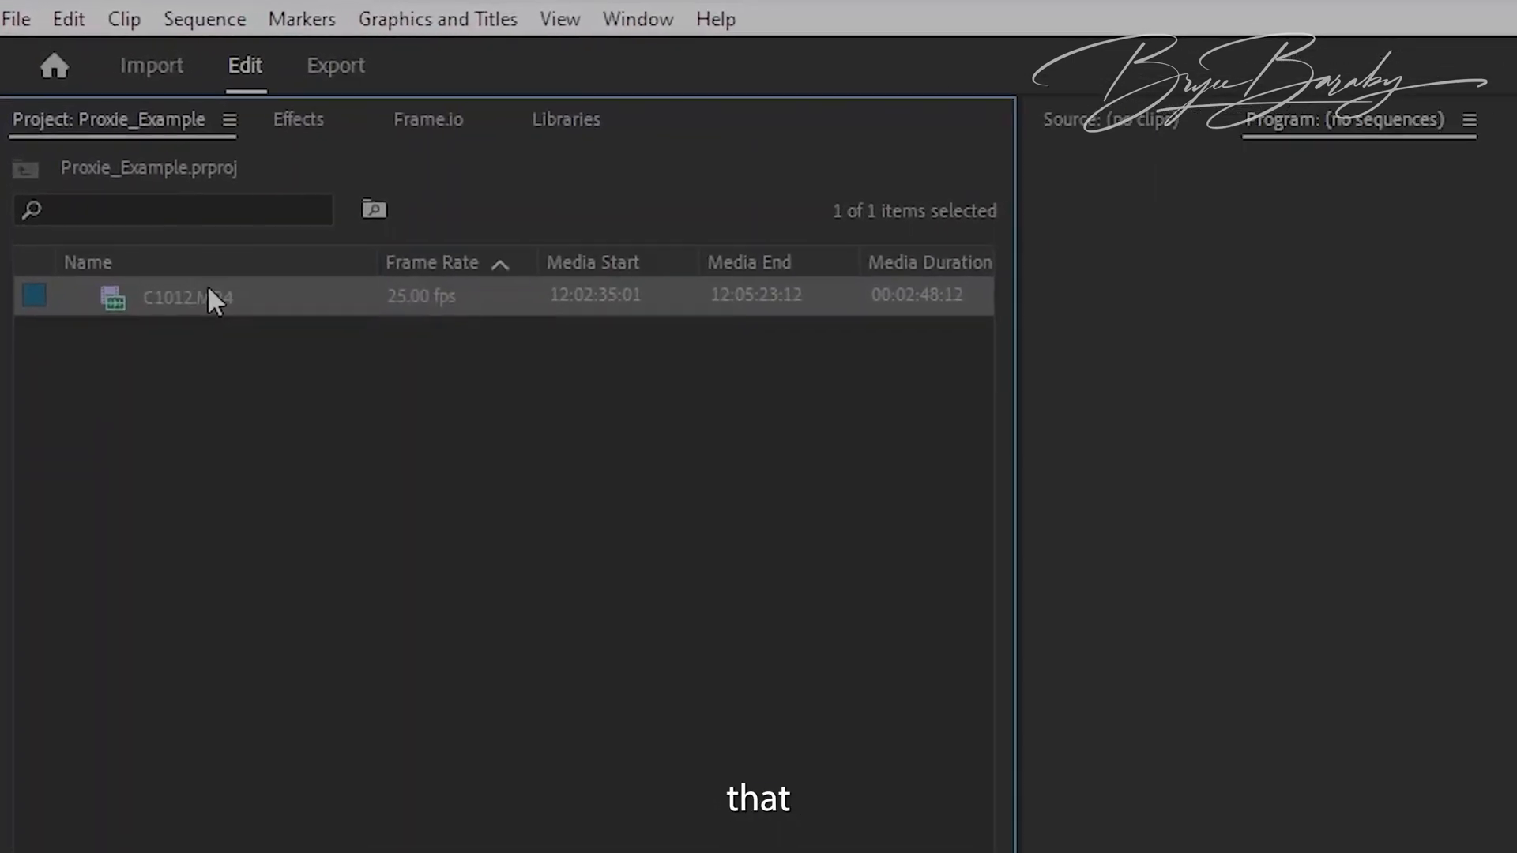
# Bring up the context menu of clip C1012.MP4 in the Project panel to reach Proxy options.
pyautogui.rightClick(183, 297)
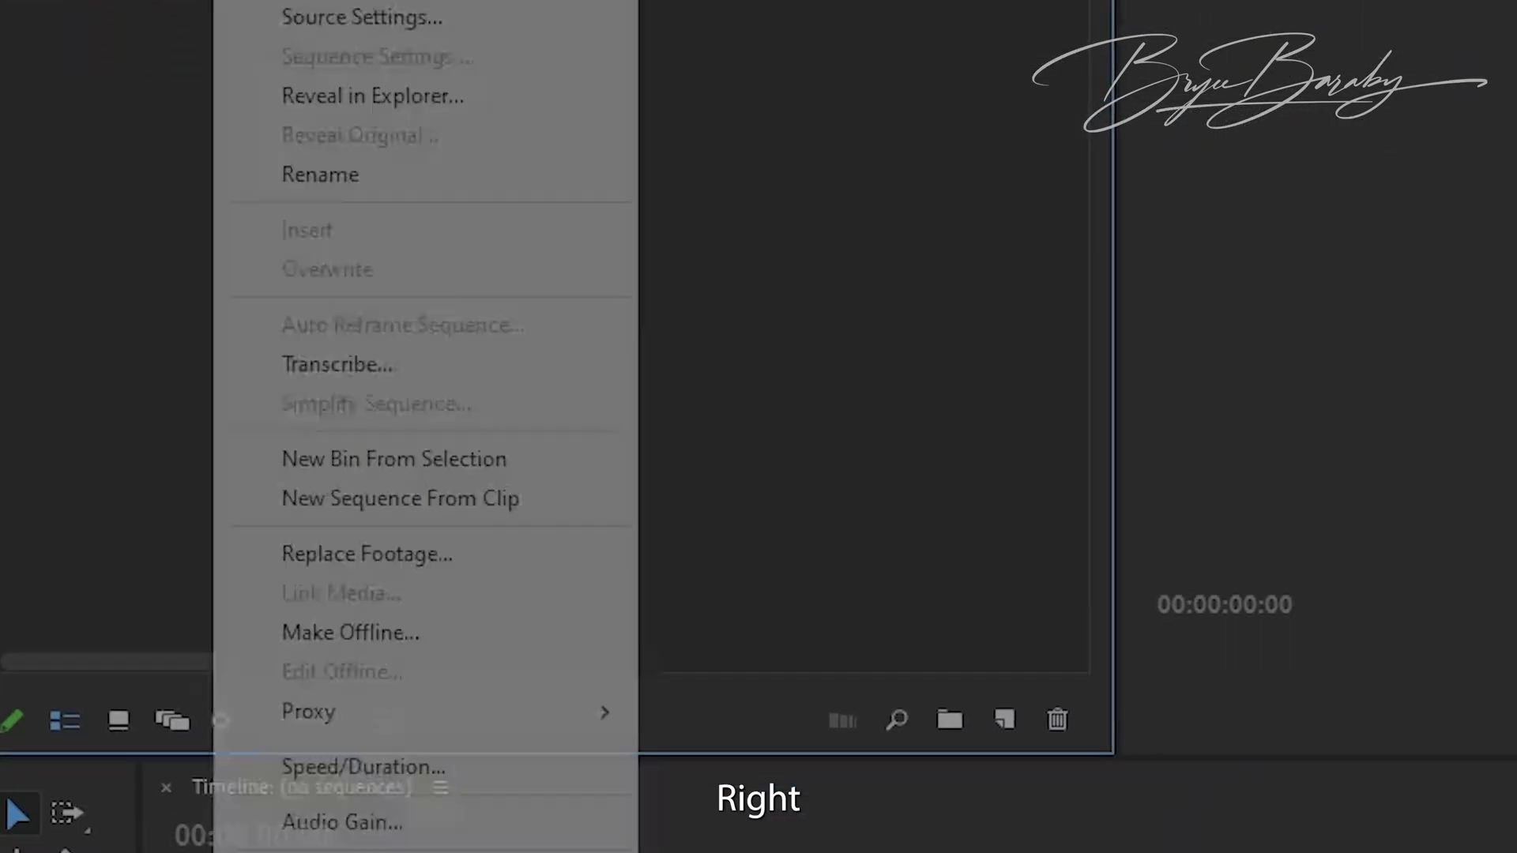
pyautogui.moveTo(308, 428)
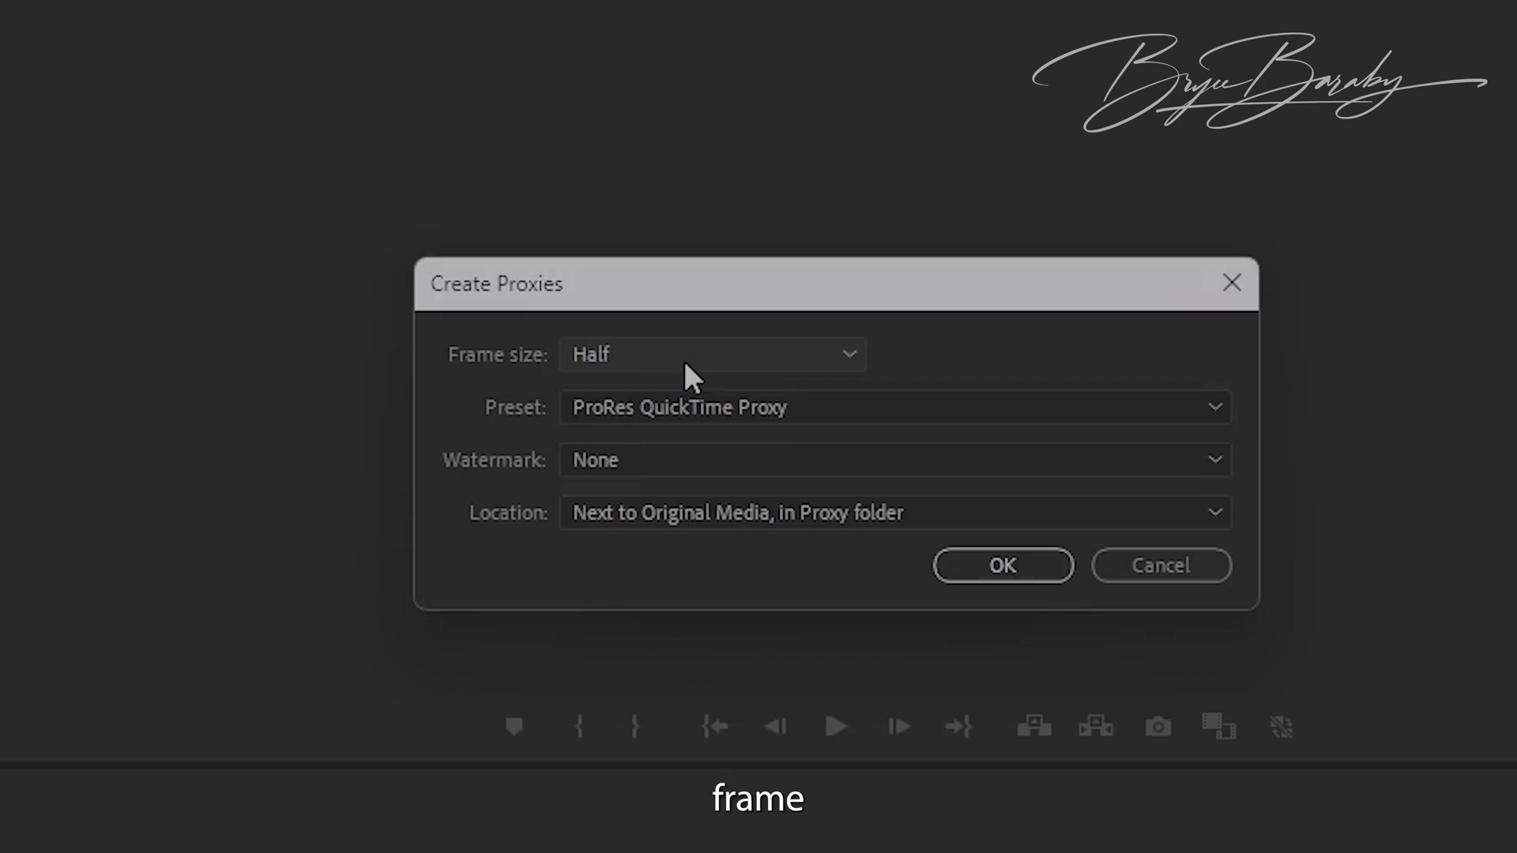
# Create Half-size ProRes QuickTime Proxy proxies saved next to the original media.
pyautogui.click(711, 352)
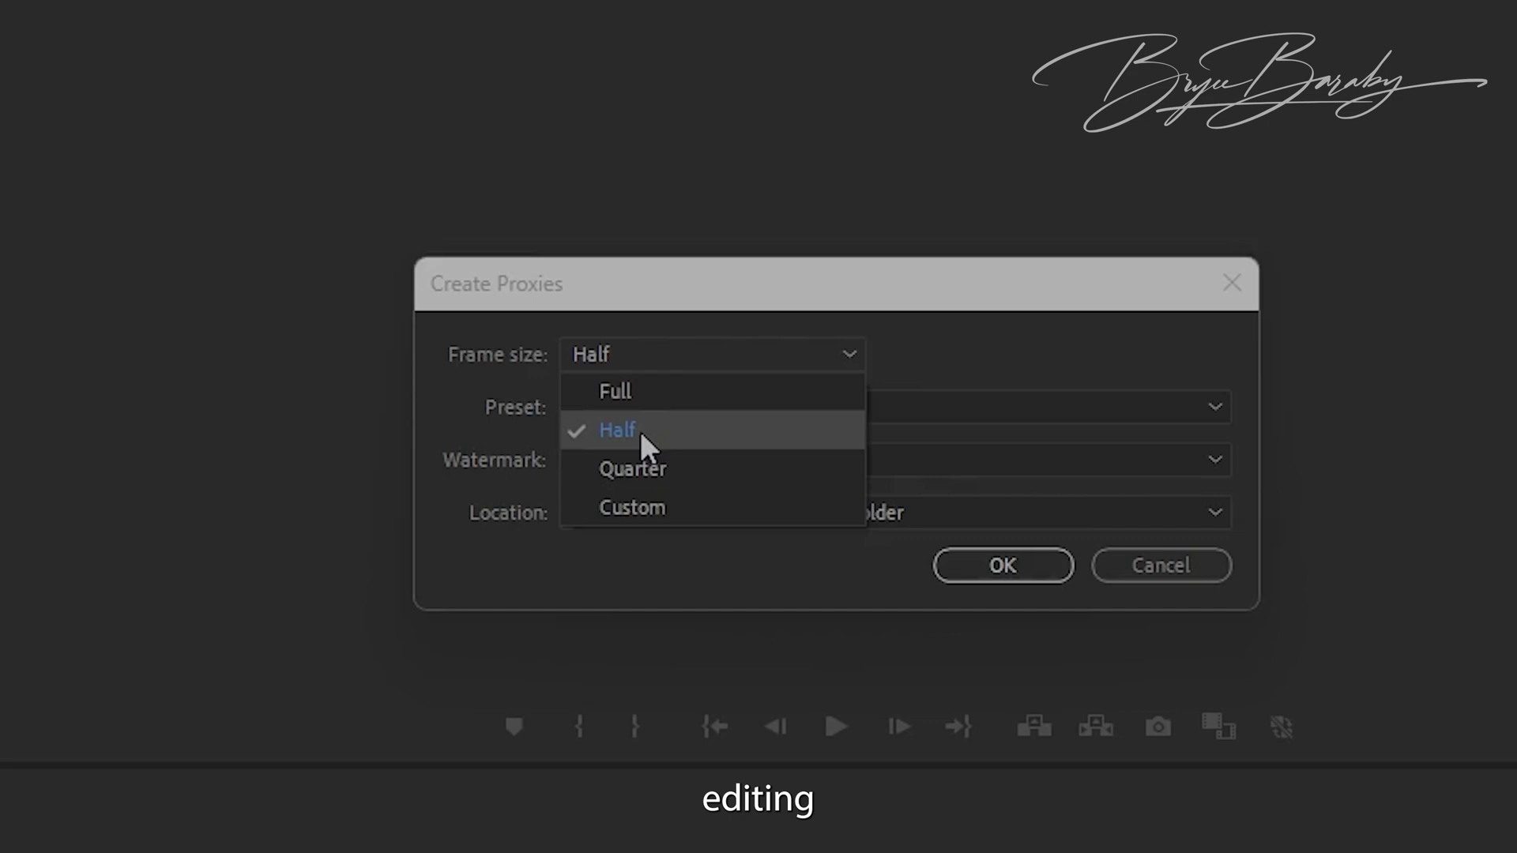
pyautogui.click(616, 430)
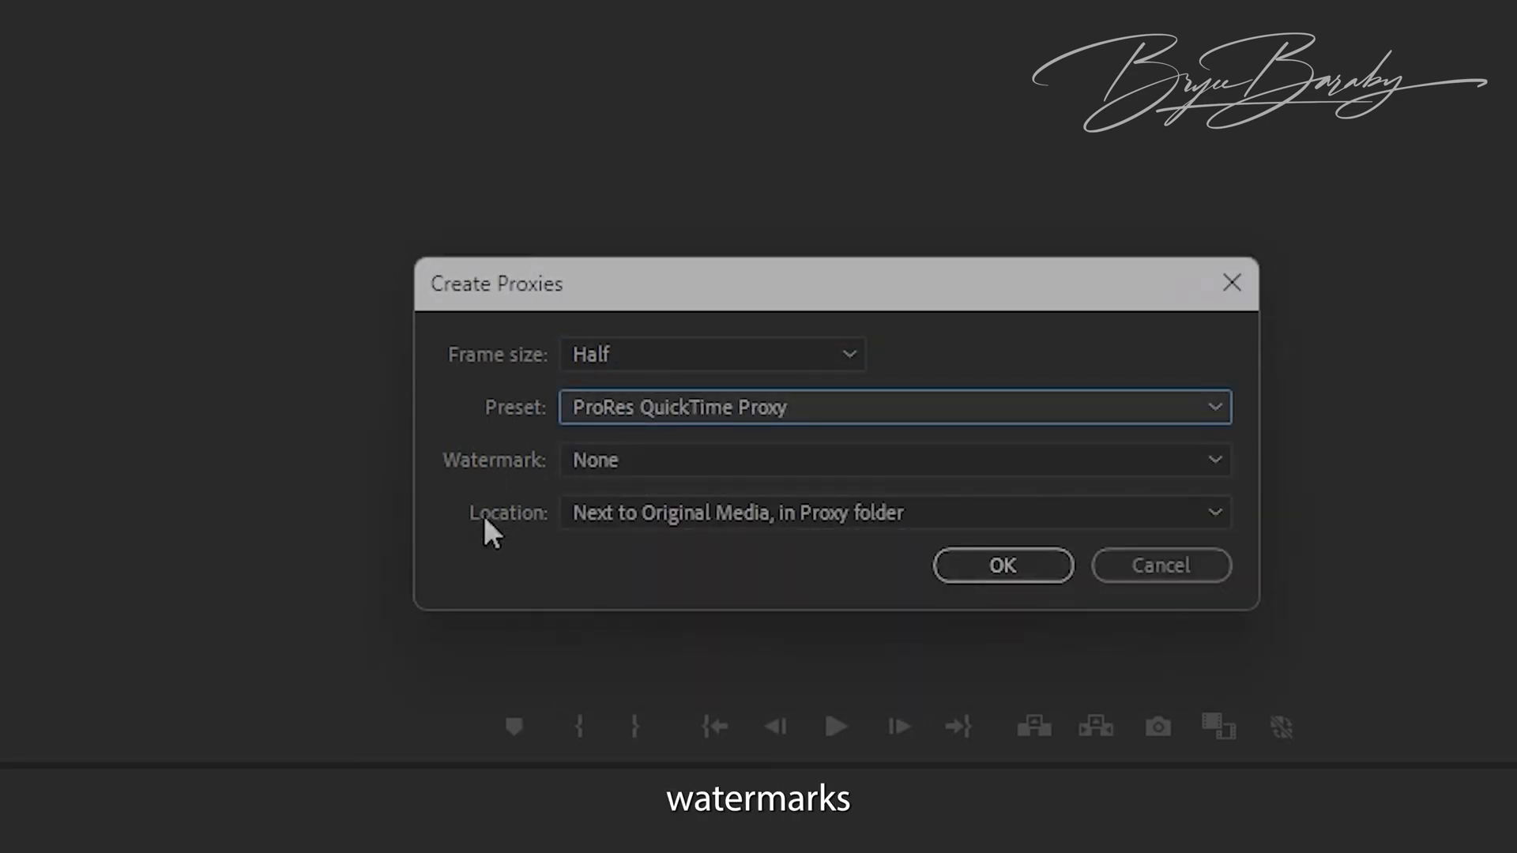
pyautogui.click(890, 512)
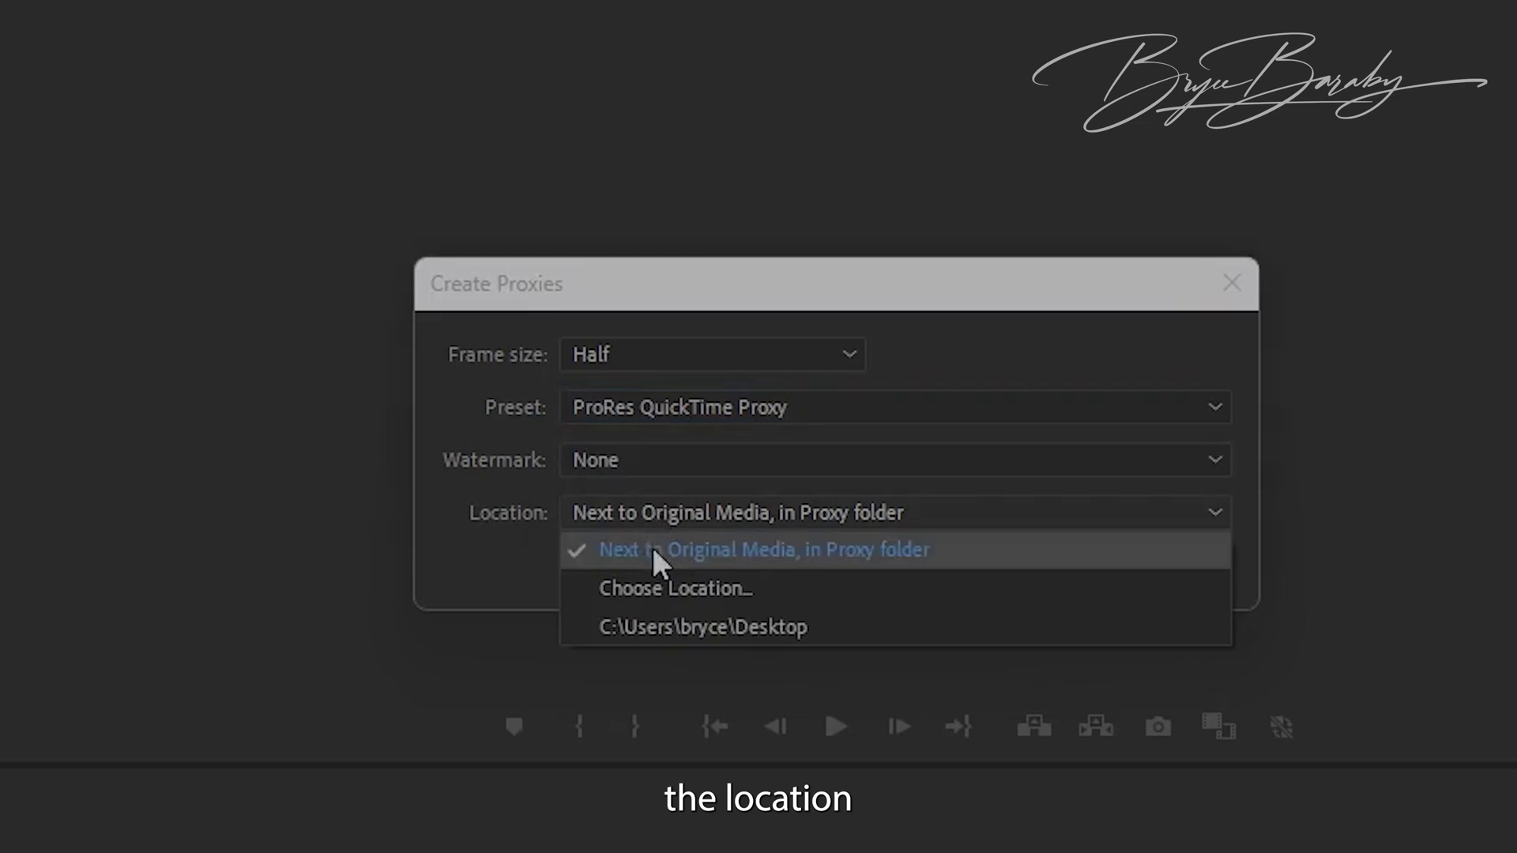
pyautogui.click(764, 550)
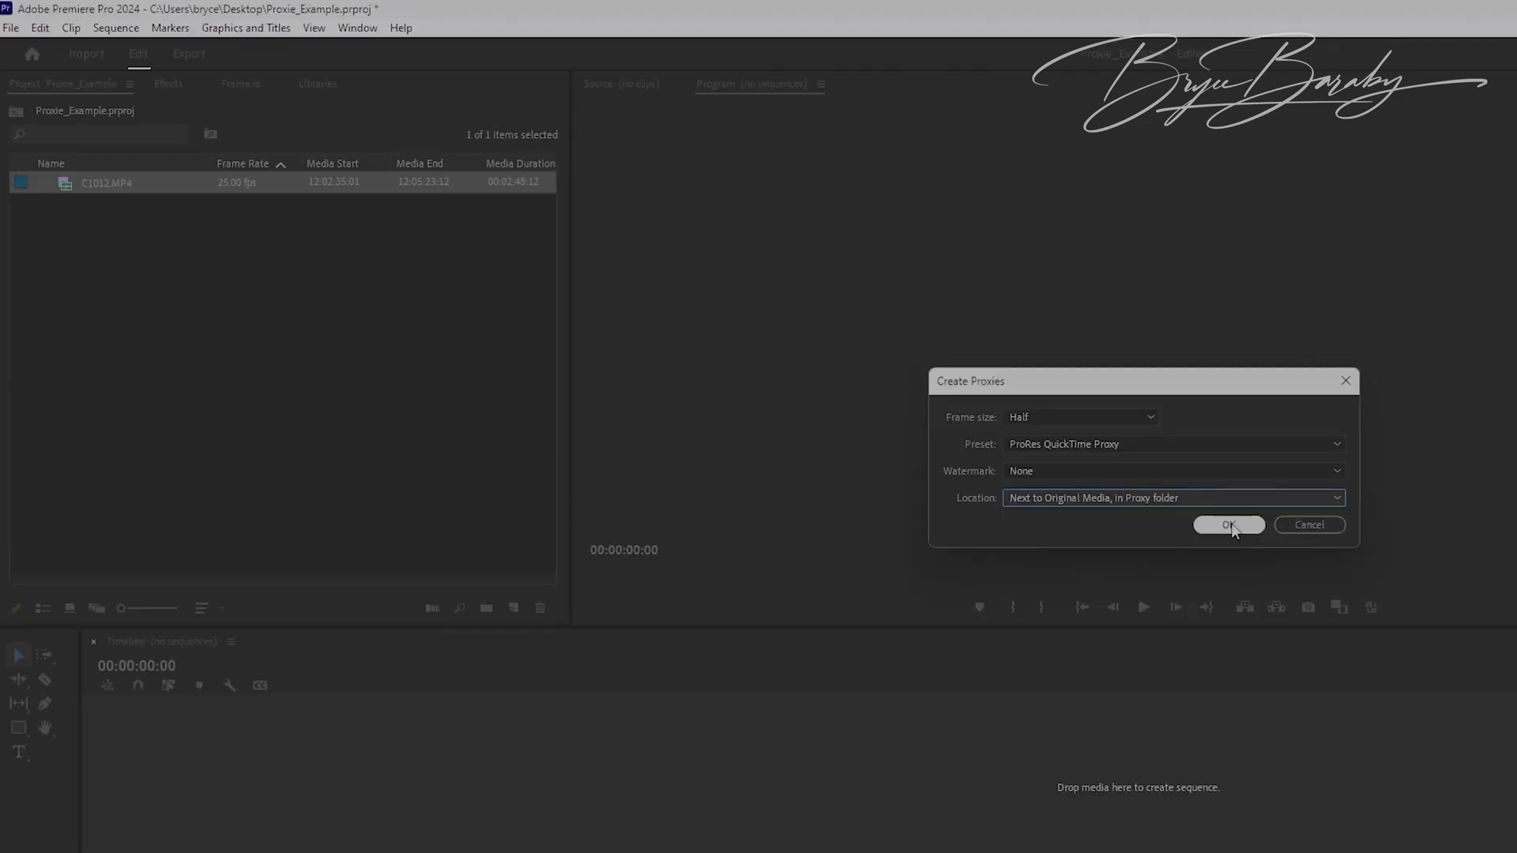
pyautogui.click(1227, 525)
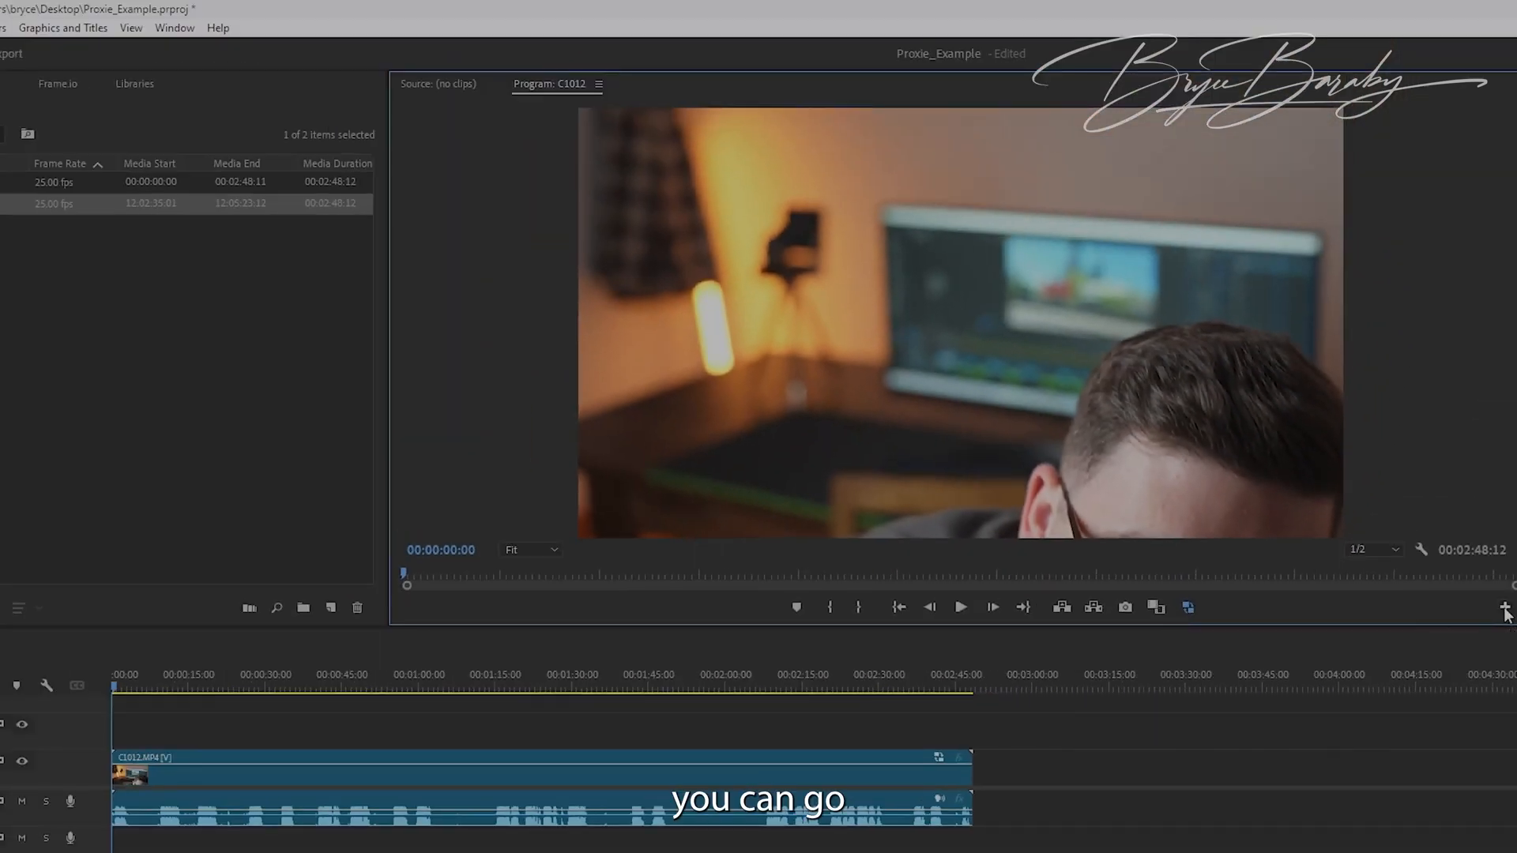
# Add the Toggle Proxies button to the Program Monitor, then move to the Export workspace for C1012.
pyautogui.click(1506, 606)
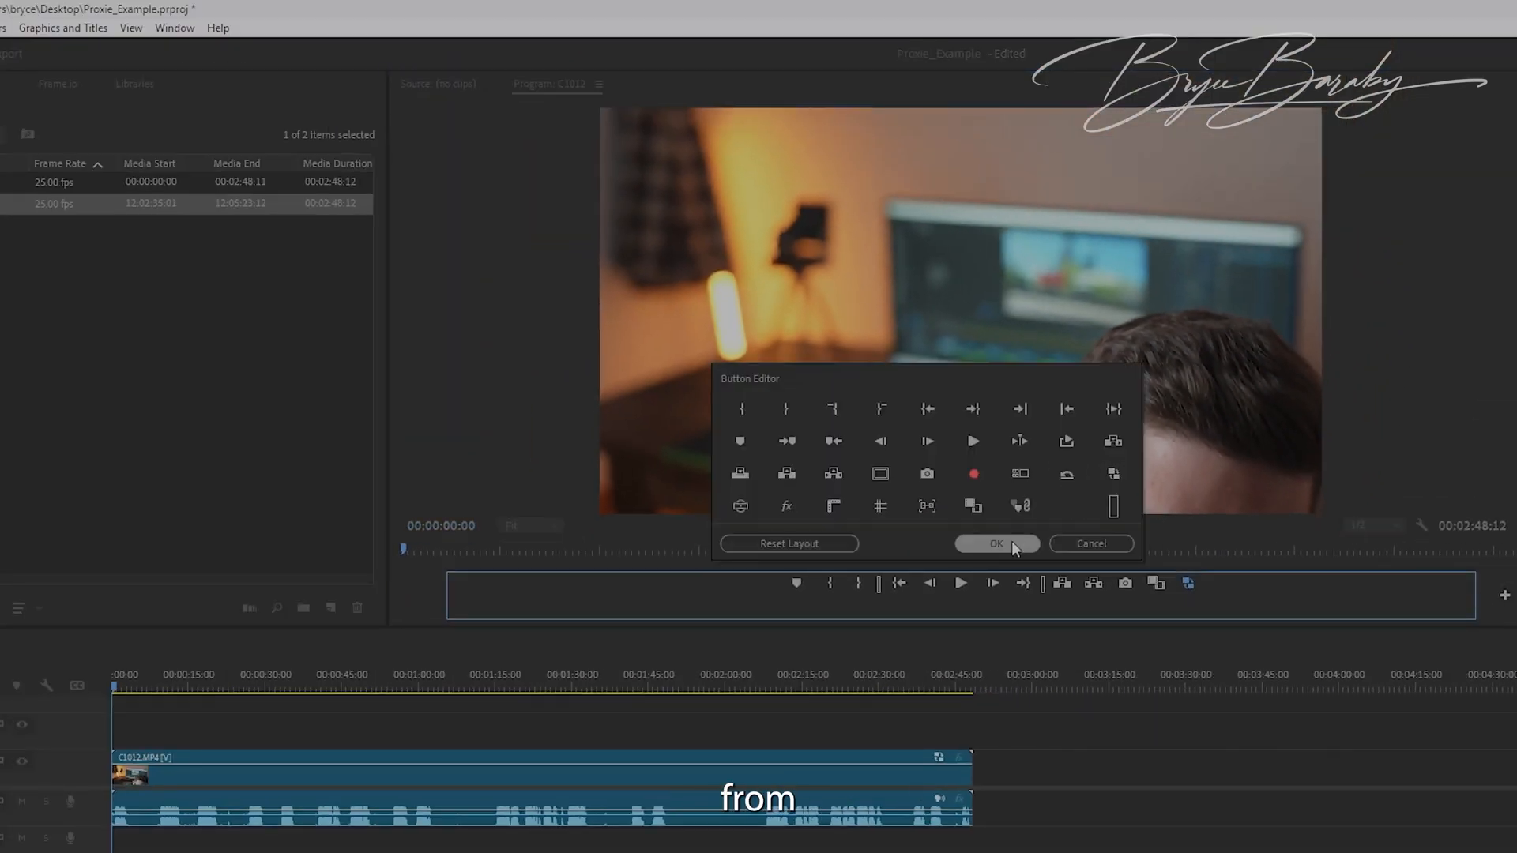
pyautogui.click(995, 542)
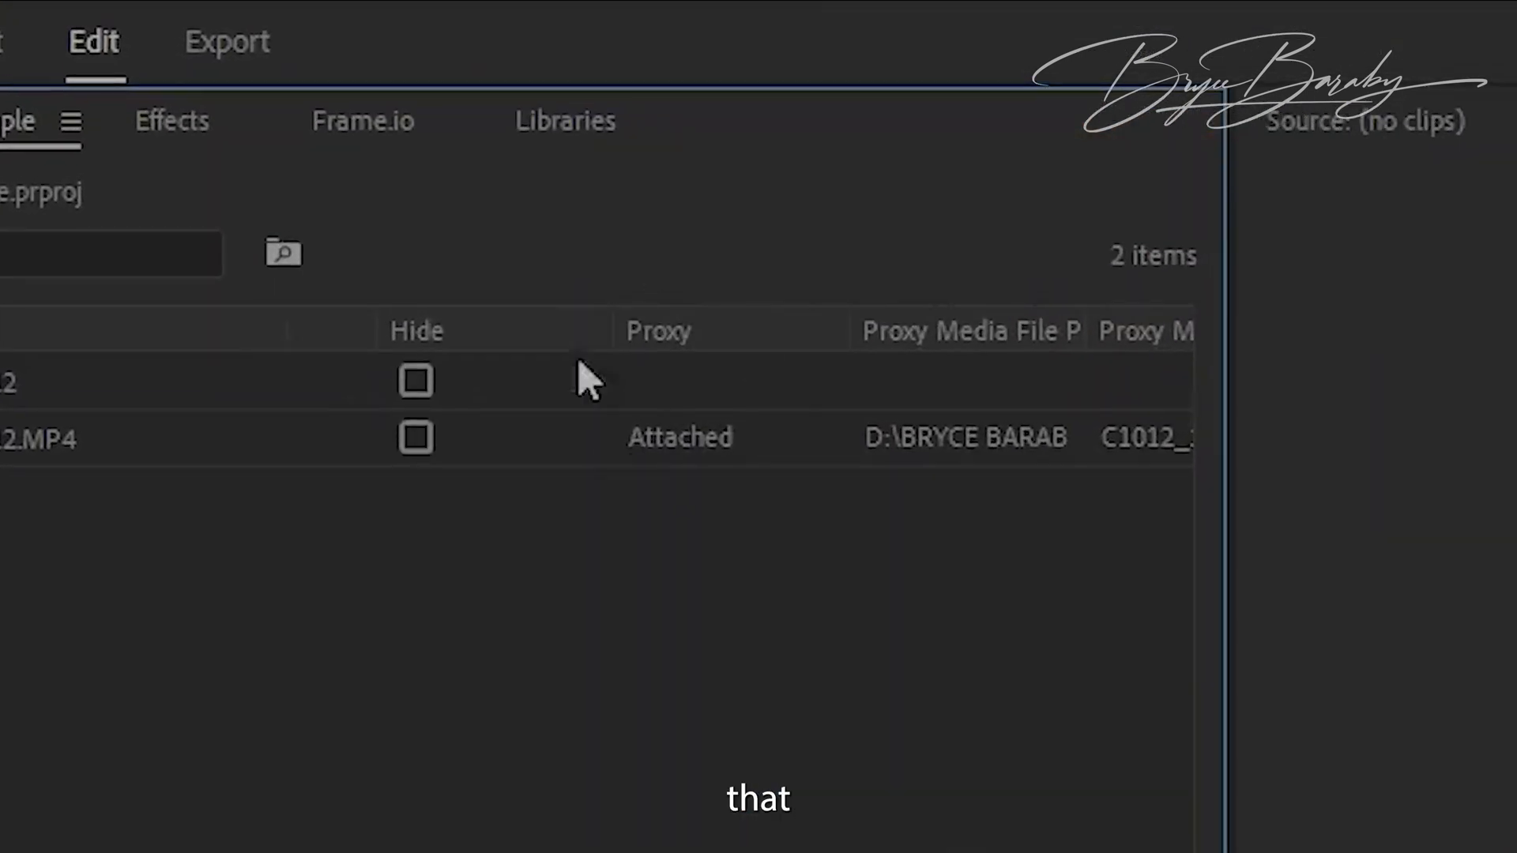
pyautogui.moveTo(765, 392)
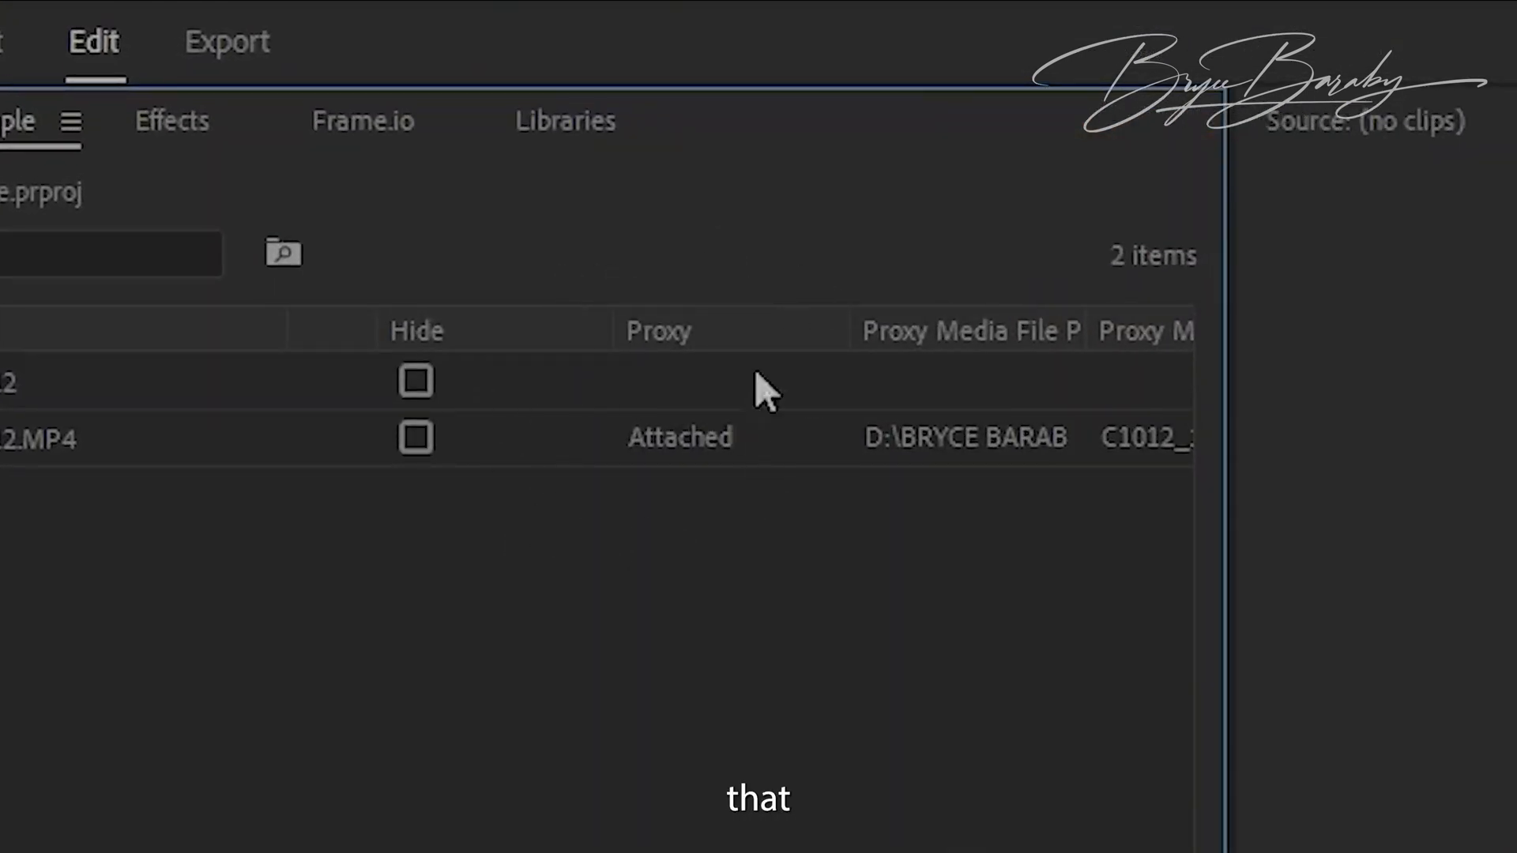
pyautogui.click(226, 41)
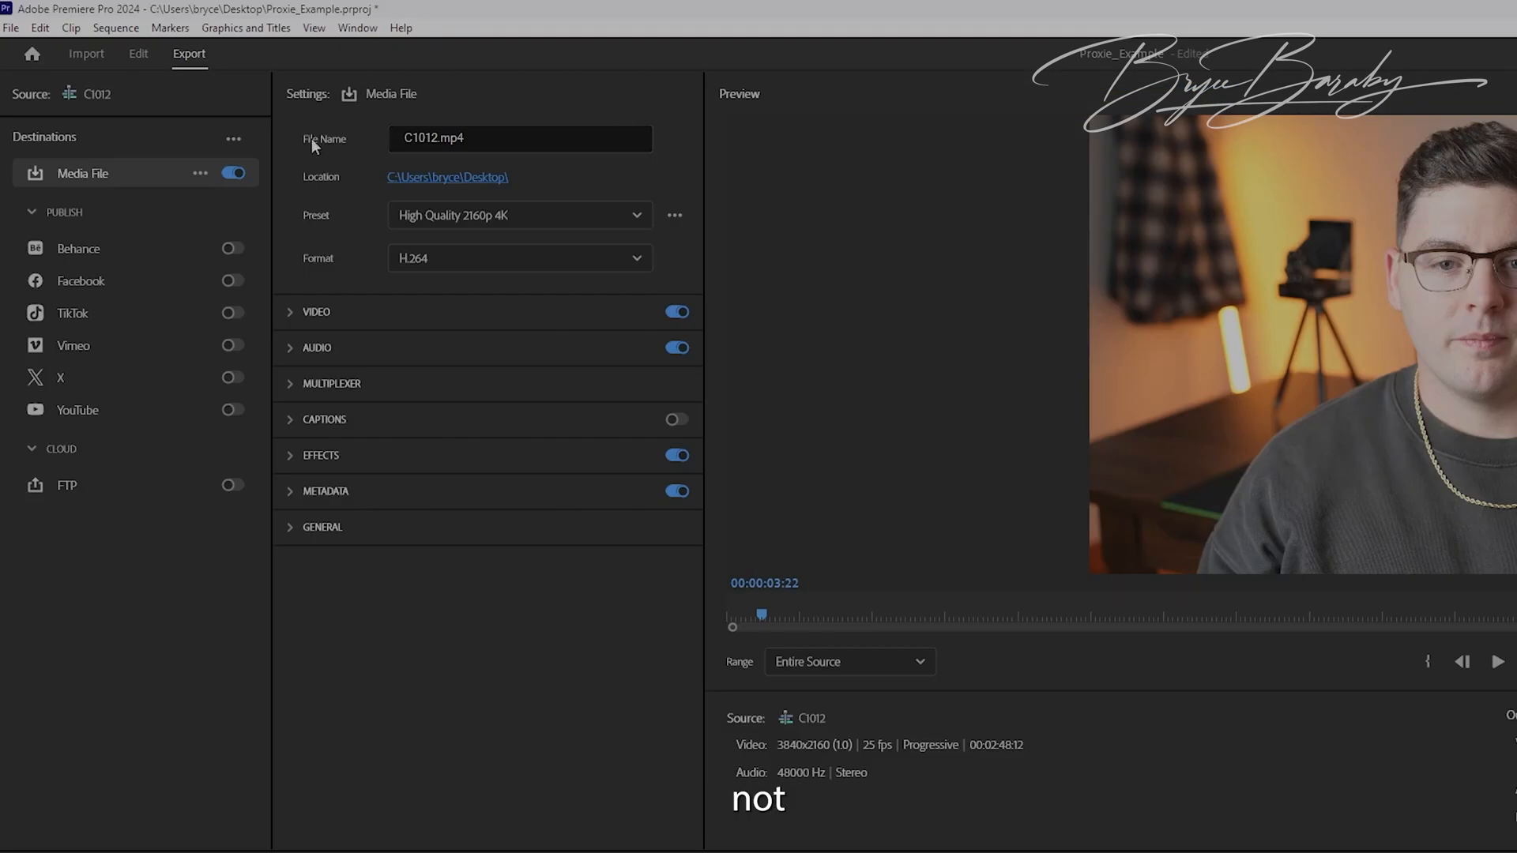